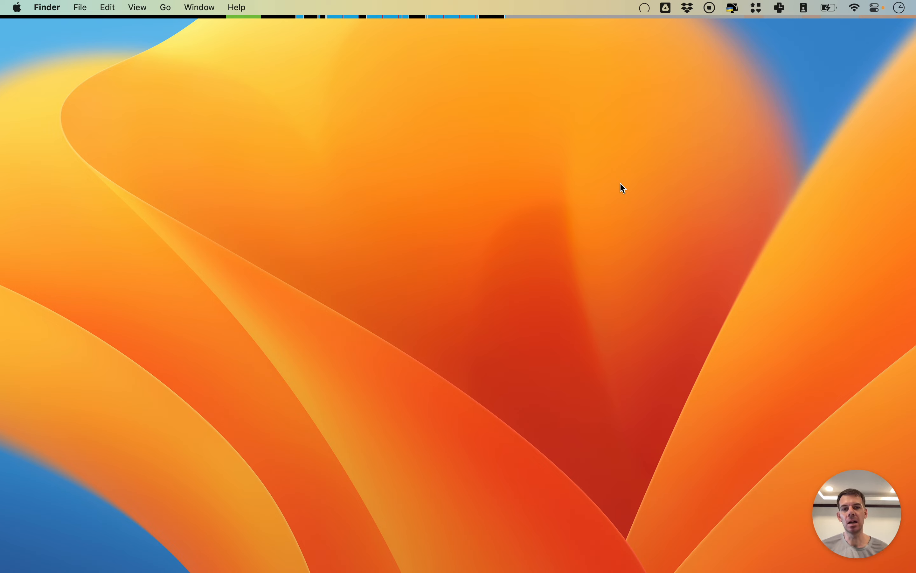
mouse_move(607, 181)
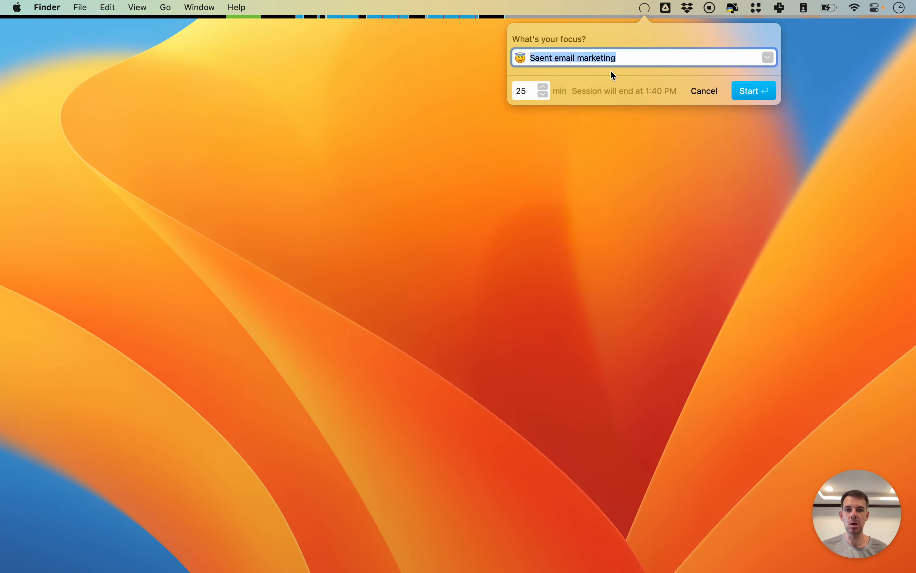
click(612, 57)
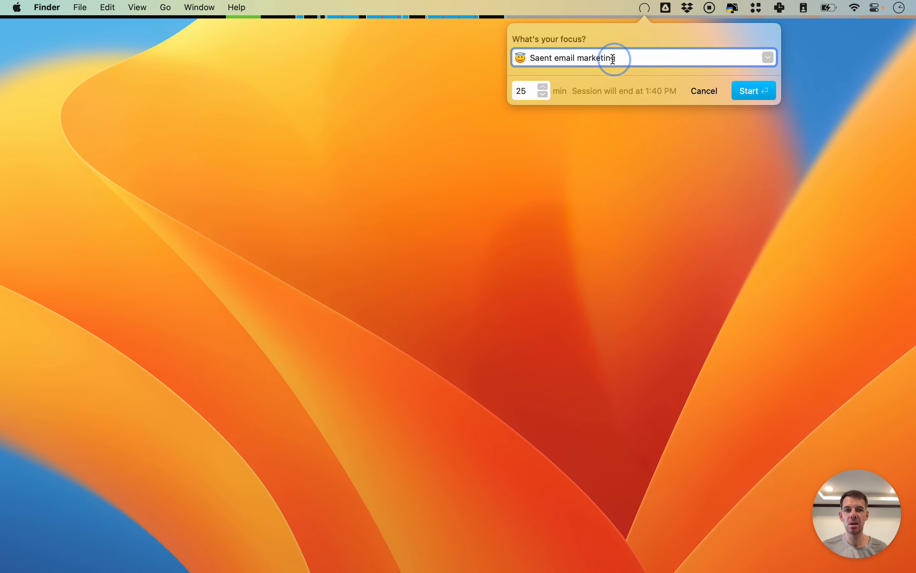
double_click(573, 57)
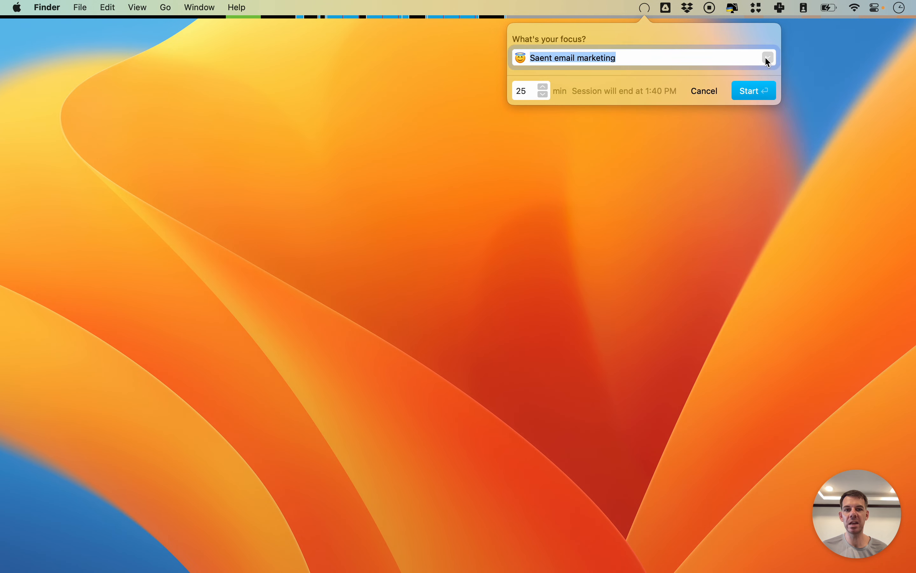
click(520, 57)
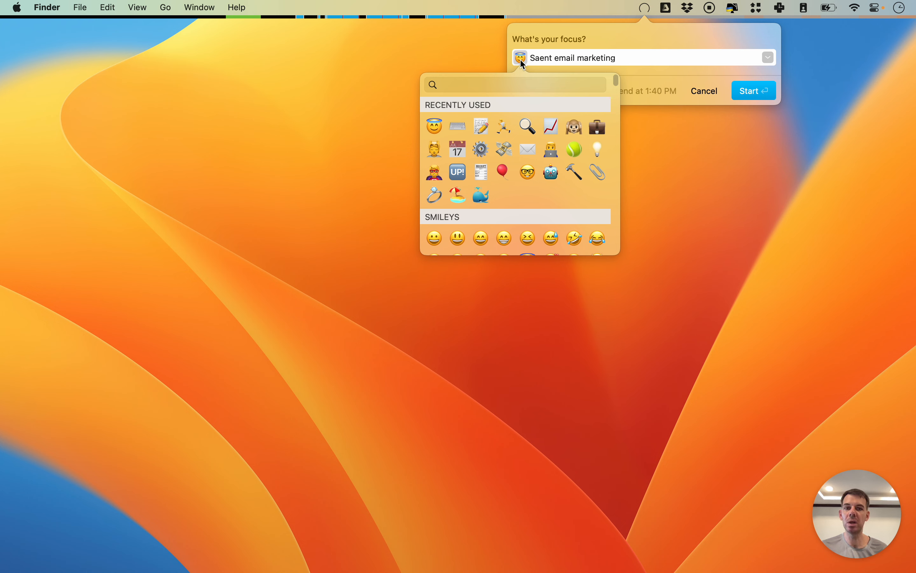
click(643, 58)
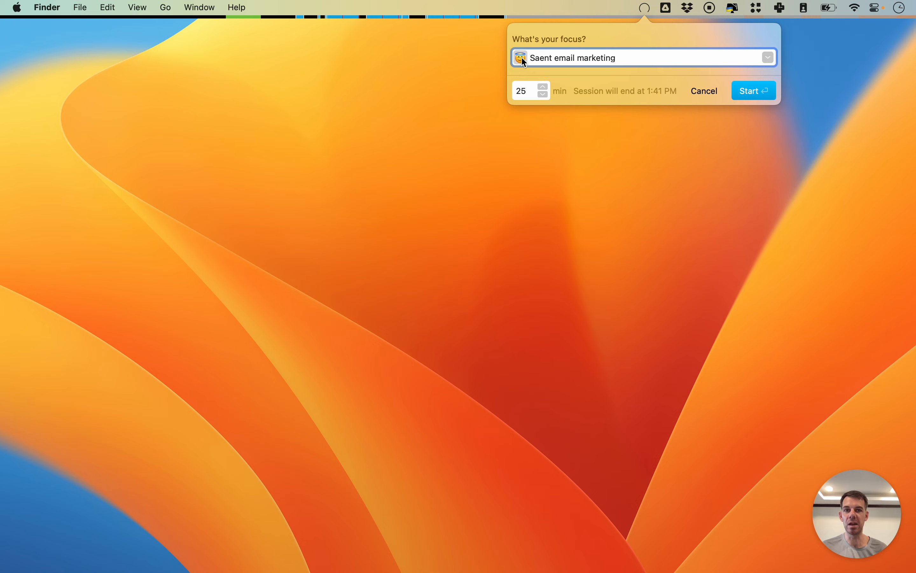
click(548, 57)
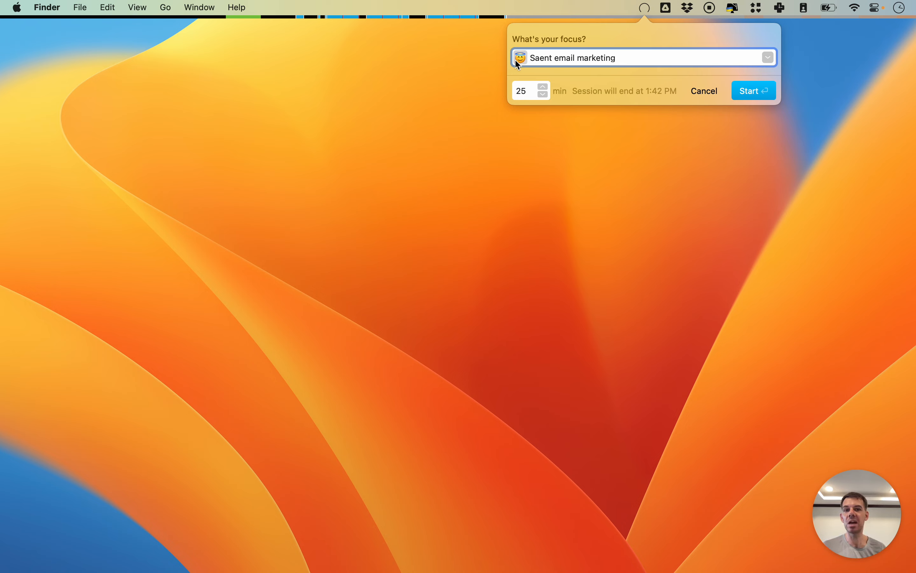
click(549, 58)
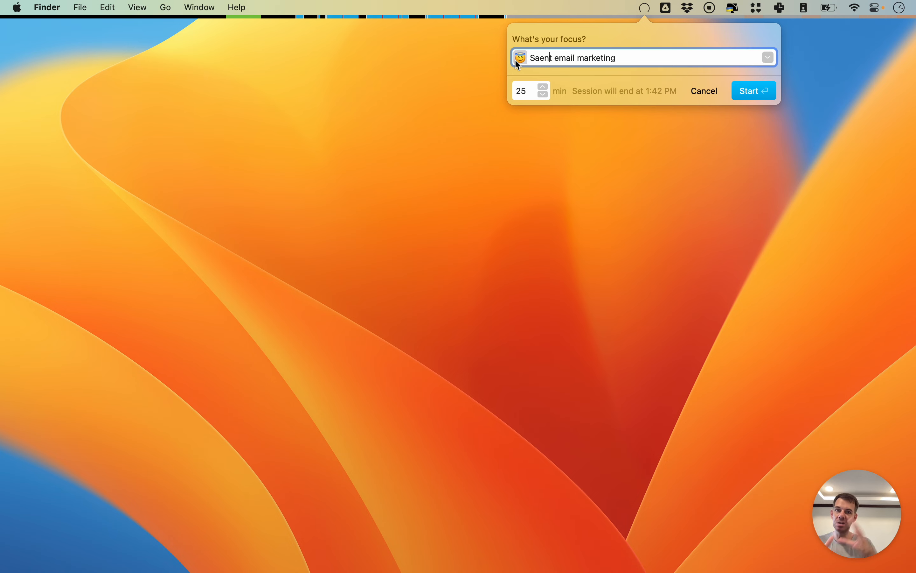
mouse_move(743, 82)
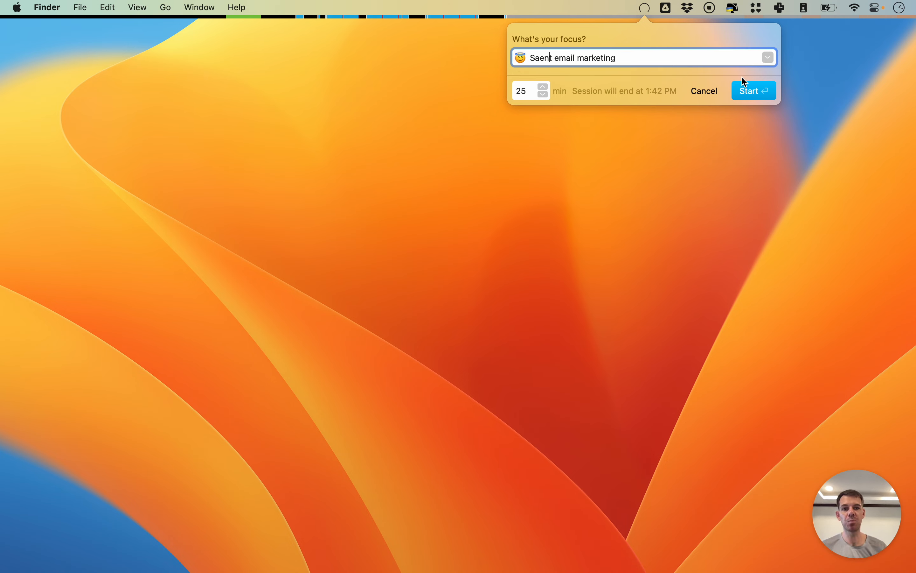
mouse_move(606, 76)
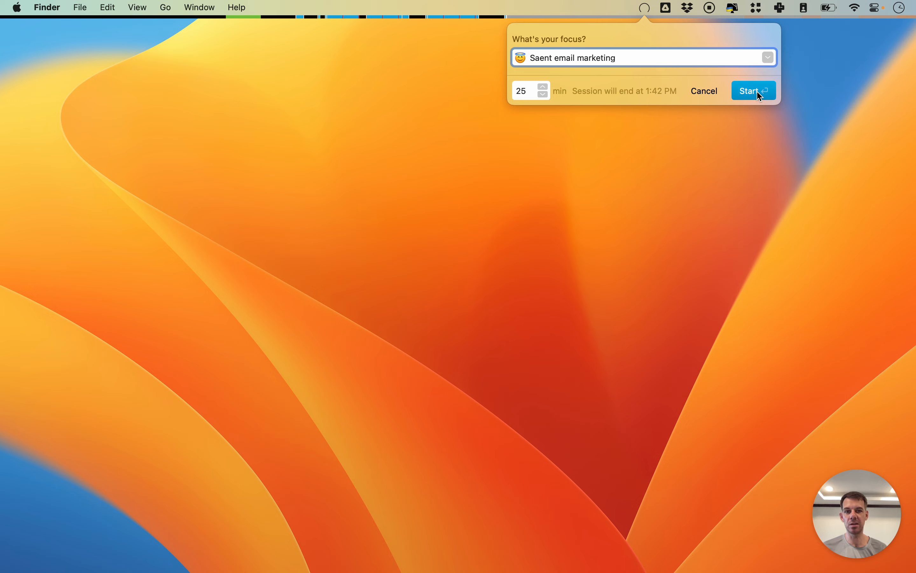
Step: Start the 25-minute 'Saent email marketing' focus session and review its popup details
click(753, 90)
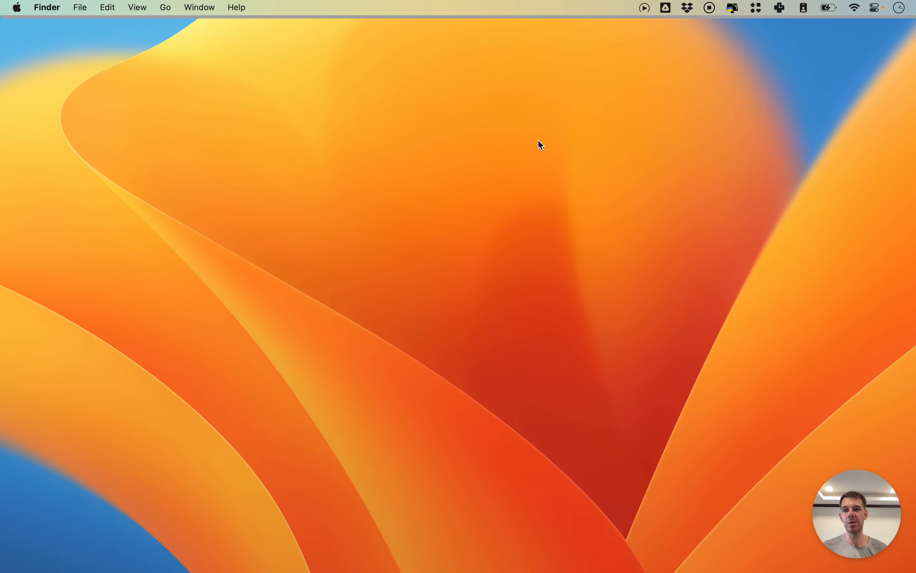
mouse_move(493, 139)
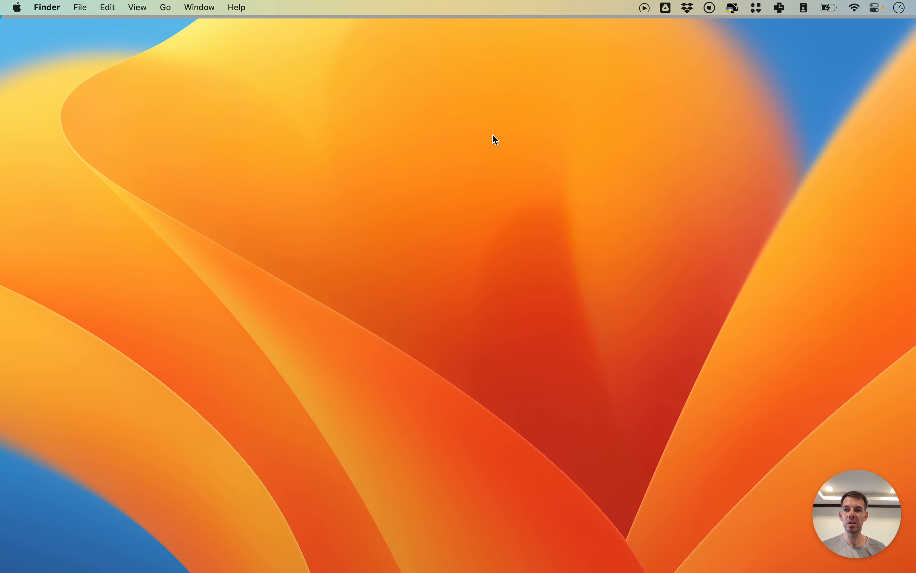
mouse_move(468, 132)
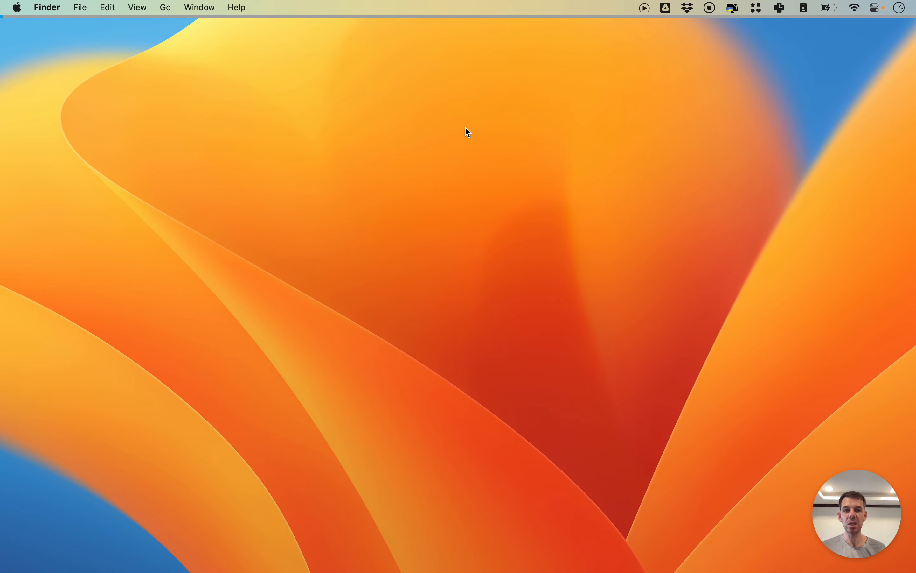
mouse_move(457, 140)
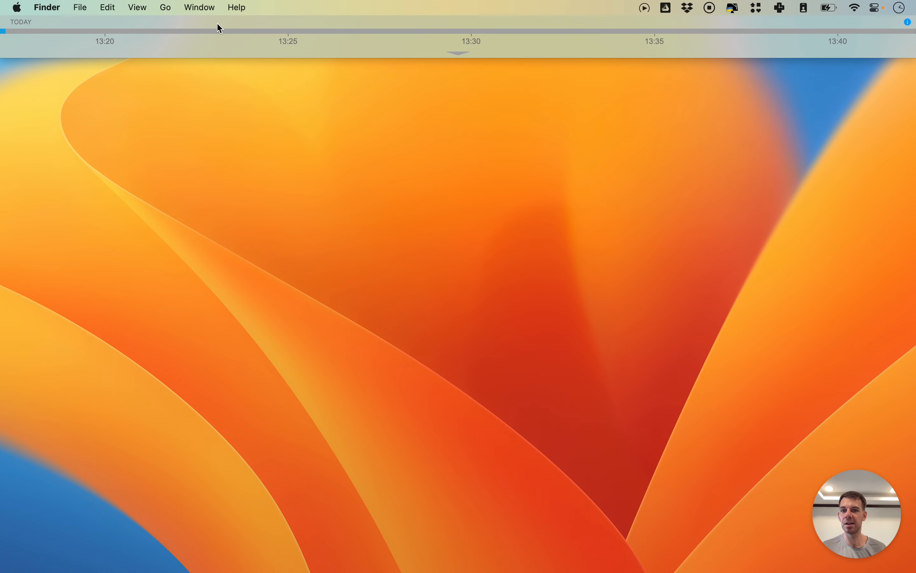
click(4, 31)
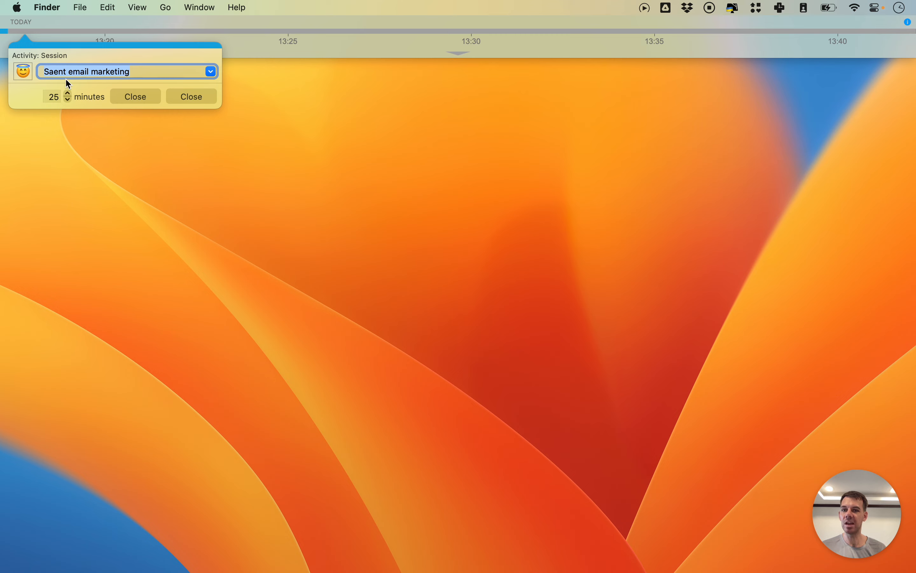
mouse_move(119, 113)
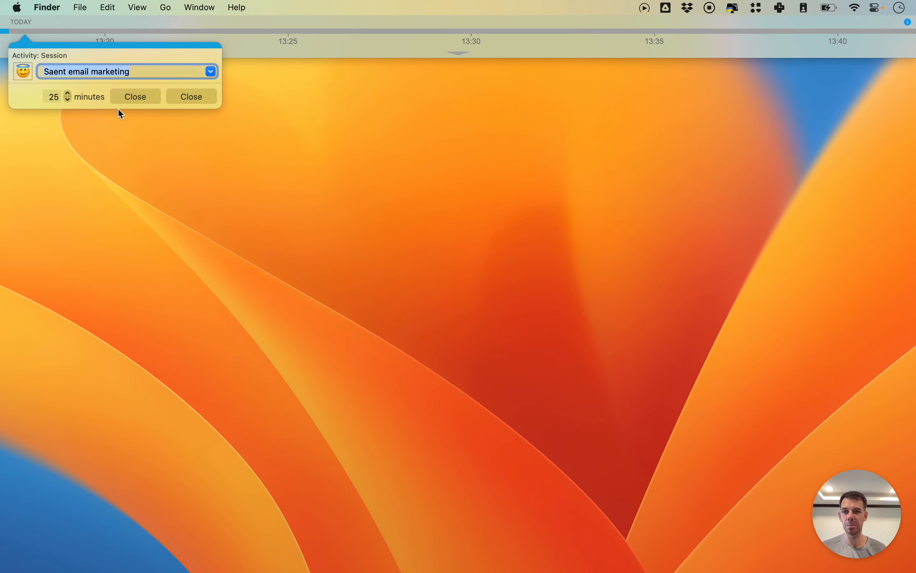
mouse_move(129, 70)
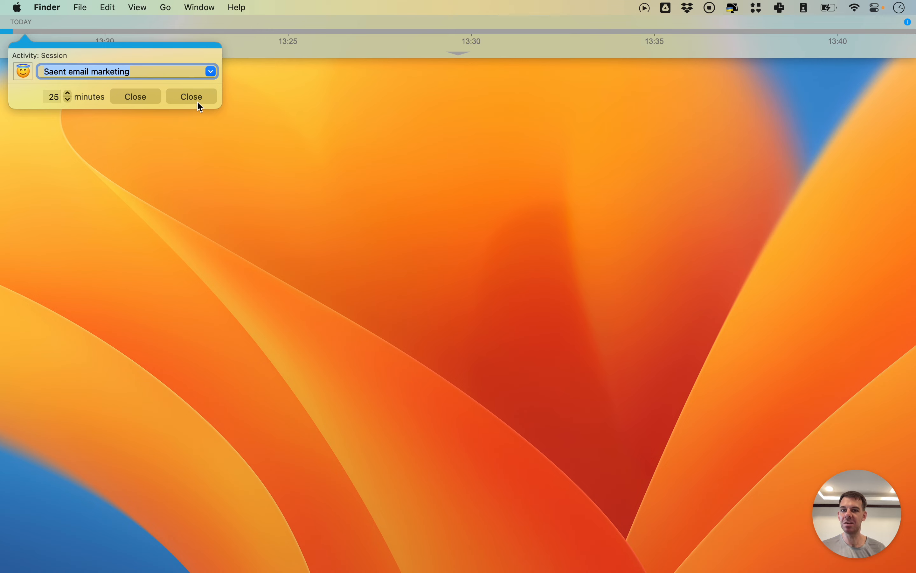
click(191, 97)
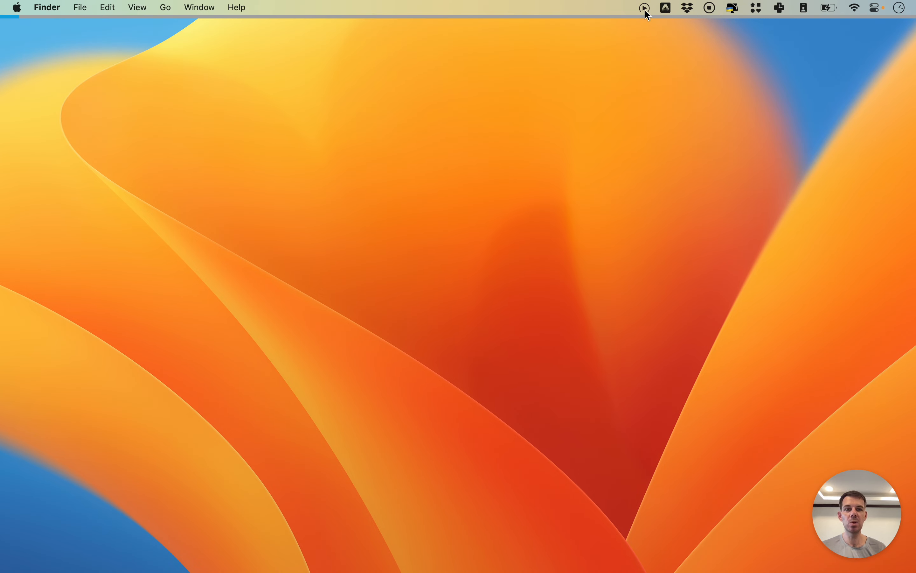
Step: Stop the 'Saent email marketing' session from the menu bar and dismiss its focus summary
click(644, 8)
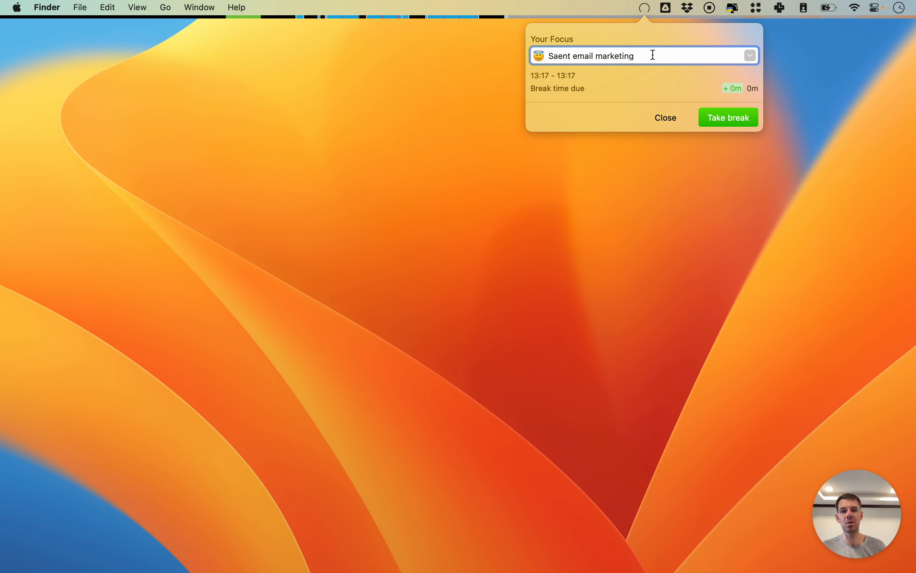
mouse_move(655, 133)
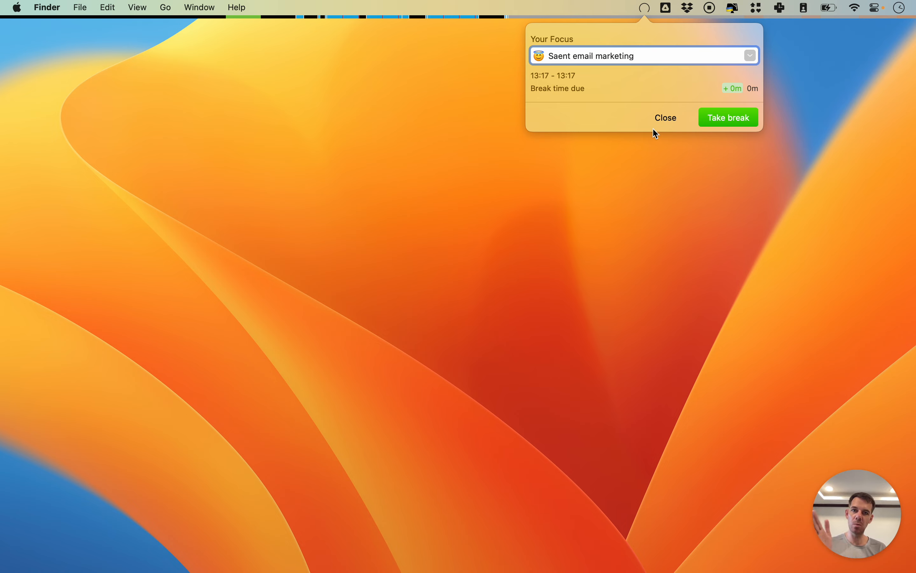
click(632, 55)
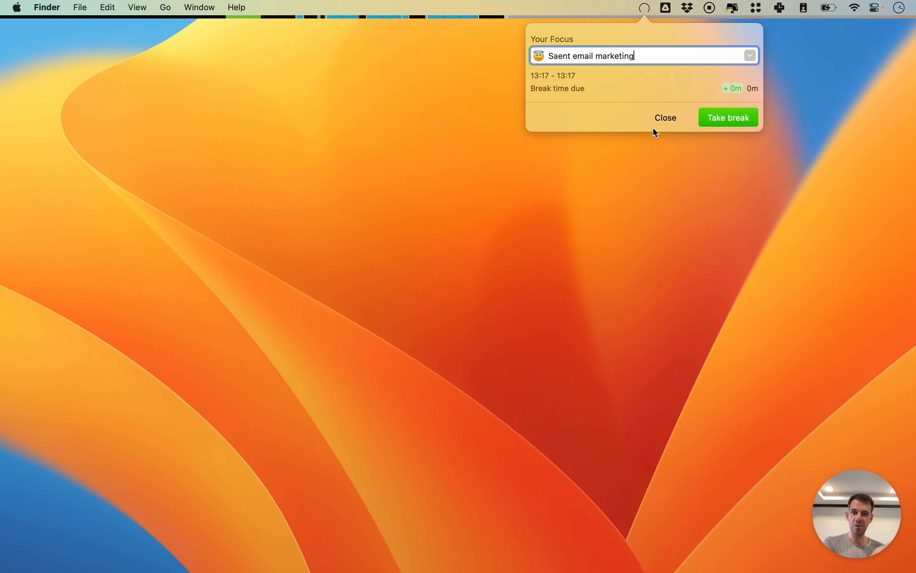
click(665, 118)
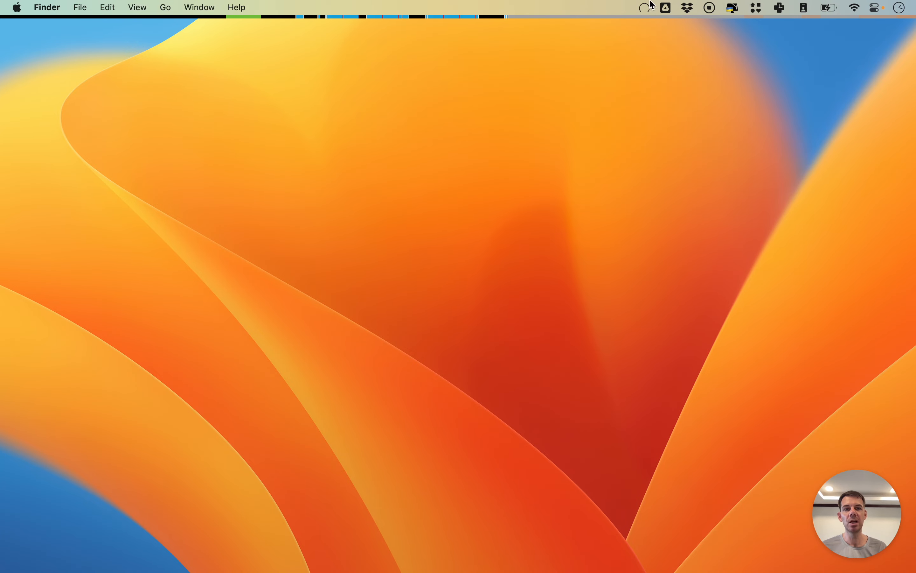
mouse_move(660, 147)
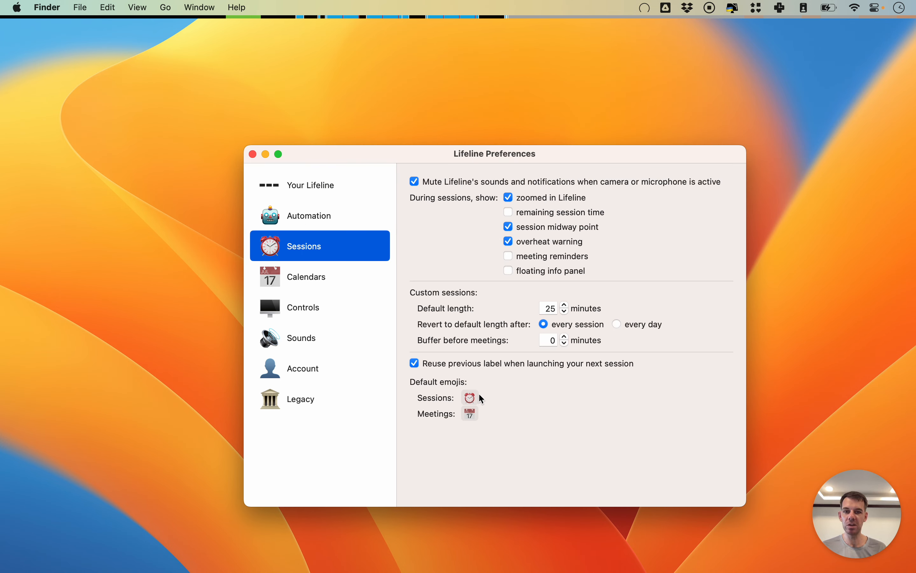
mouse_move(269, 175)
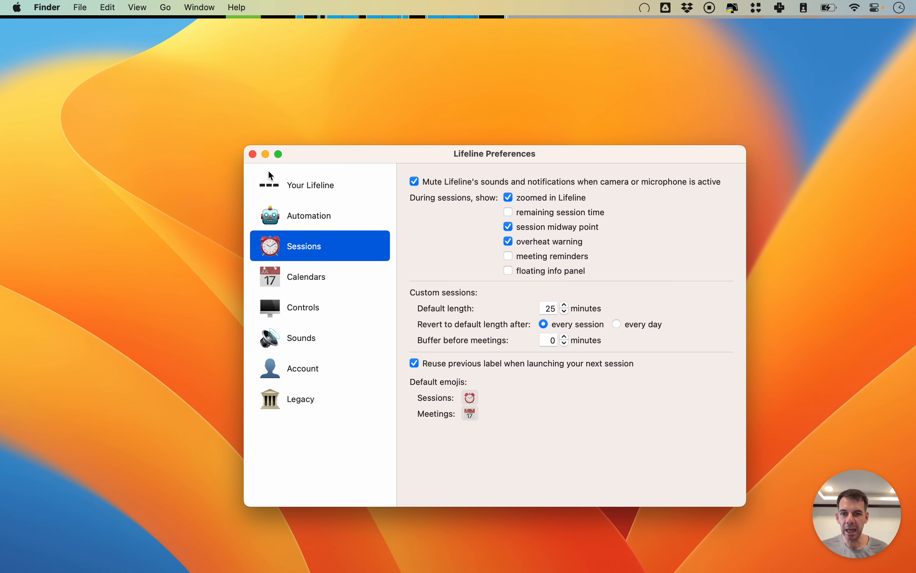
click(253, 154)
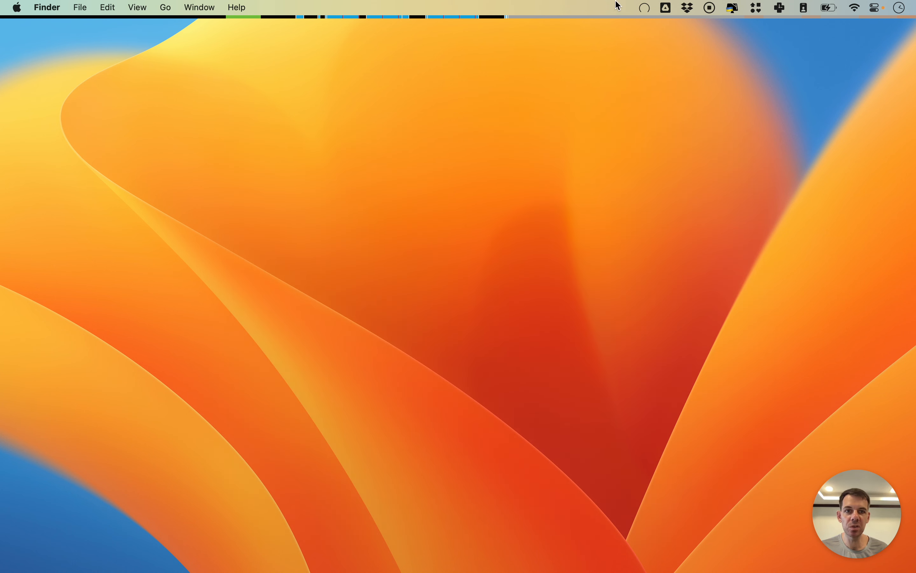
click(644, 8)
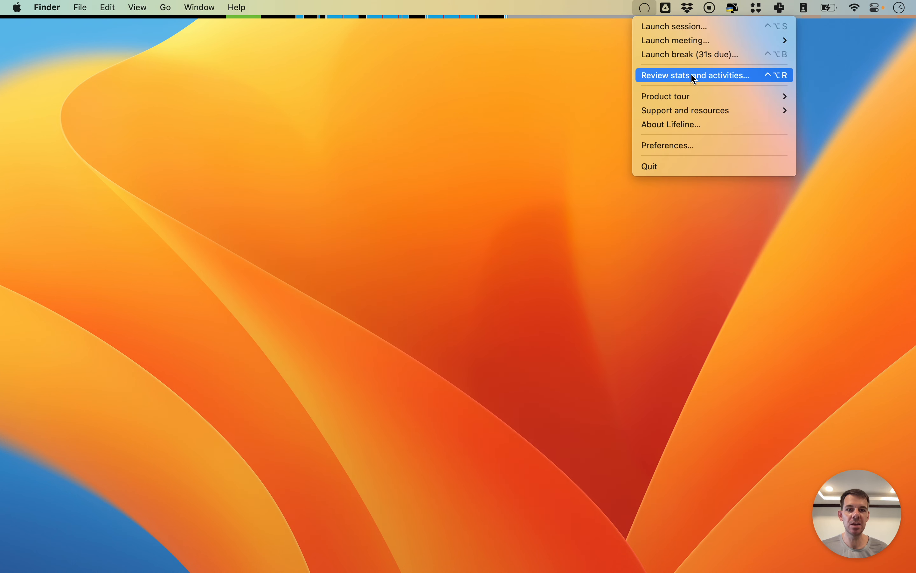
click(695, 75)
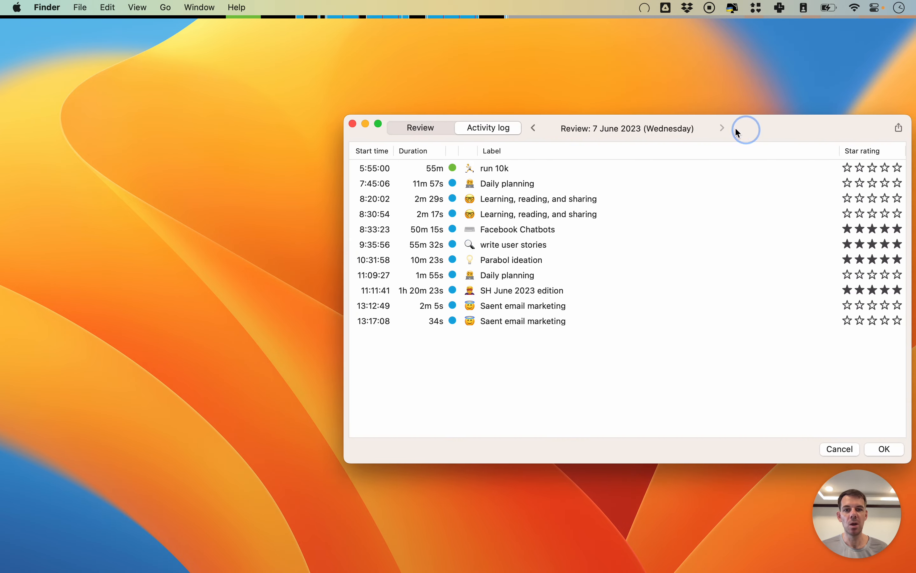
drag(627, 128, 468, 108)
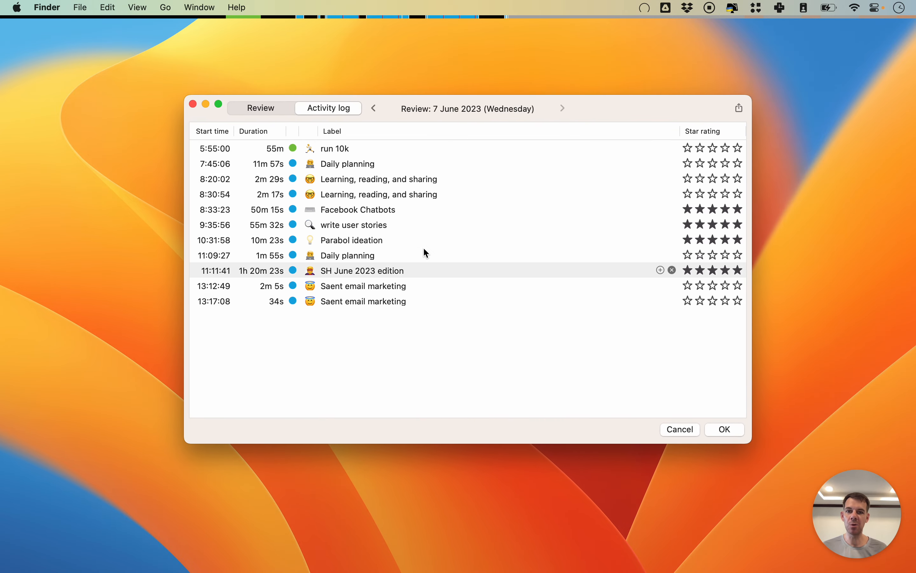
mouse_move(467, 194)
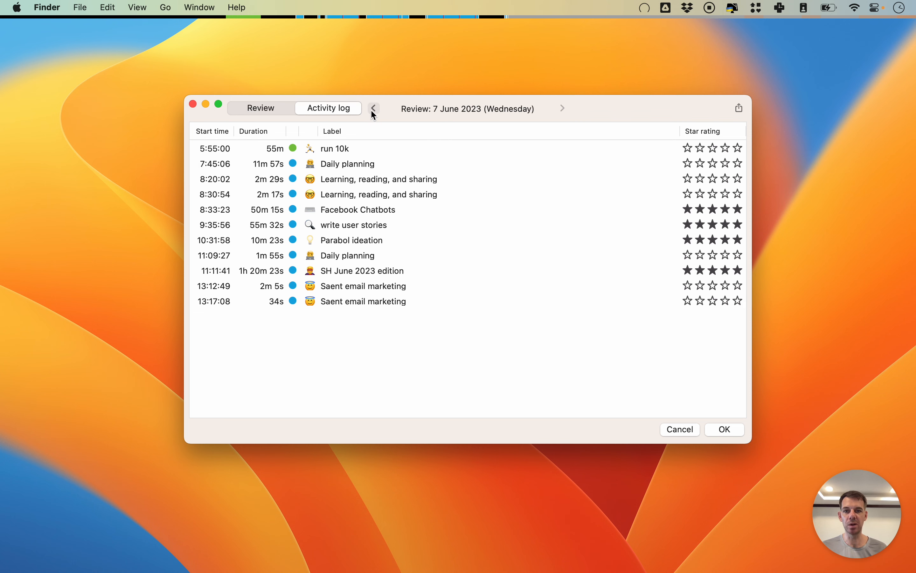
click(373, 108)
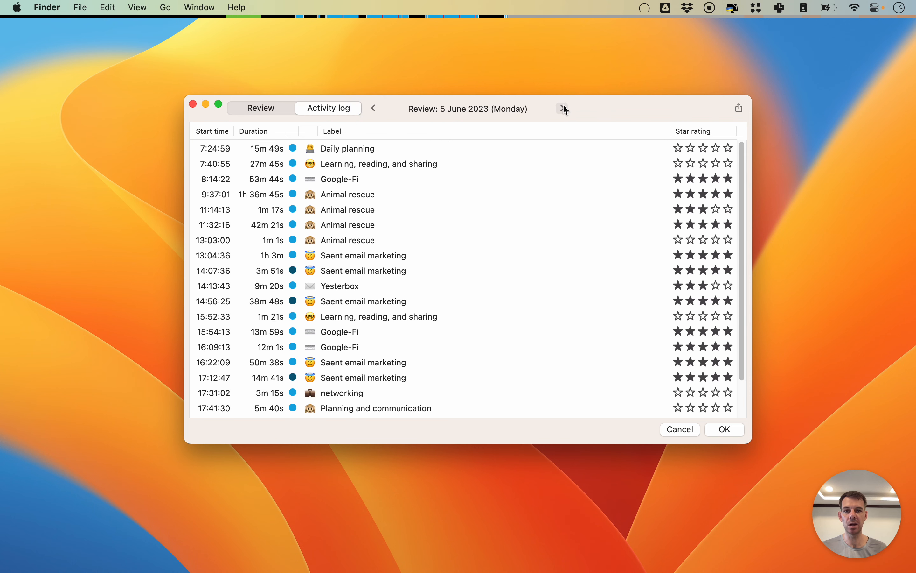
click(562, 109)
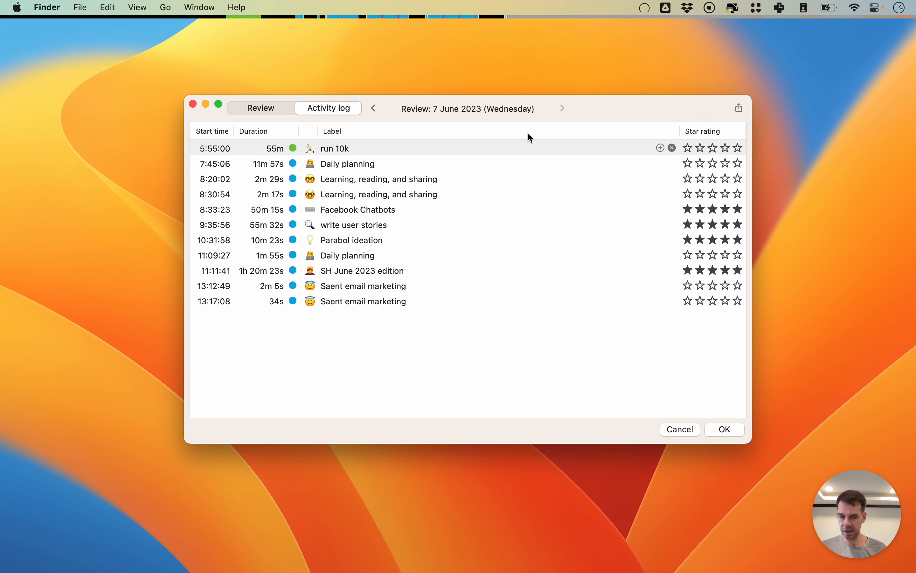
Step: Rename the 13:17:08 'Saent email marketing' session label to 'User research'
double_click(348, 164)
text(U)
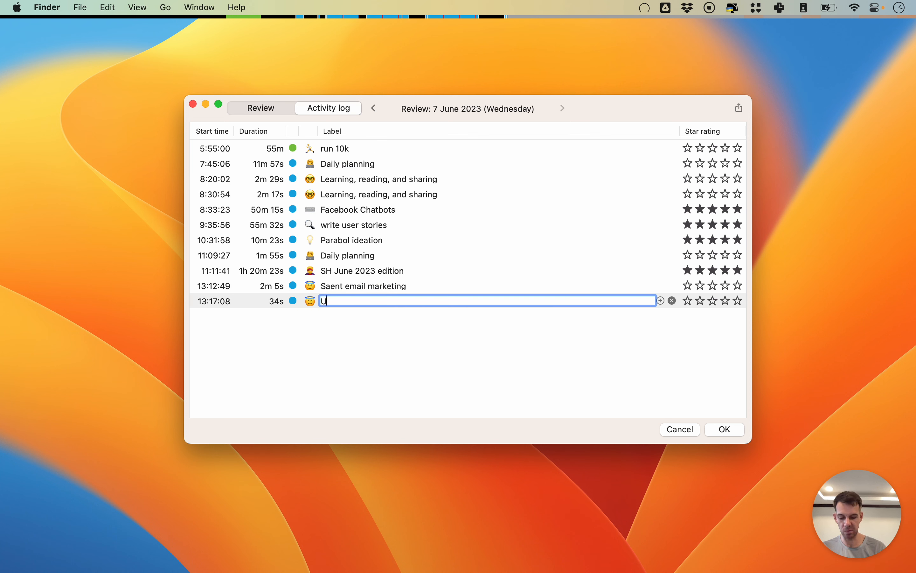
text(ser research)
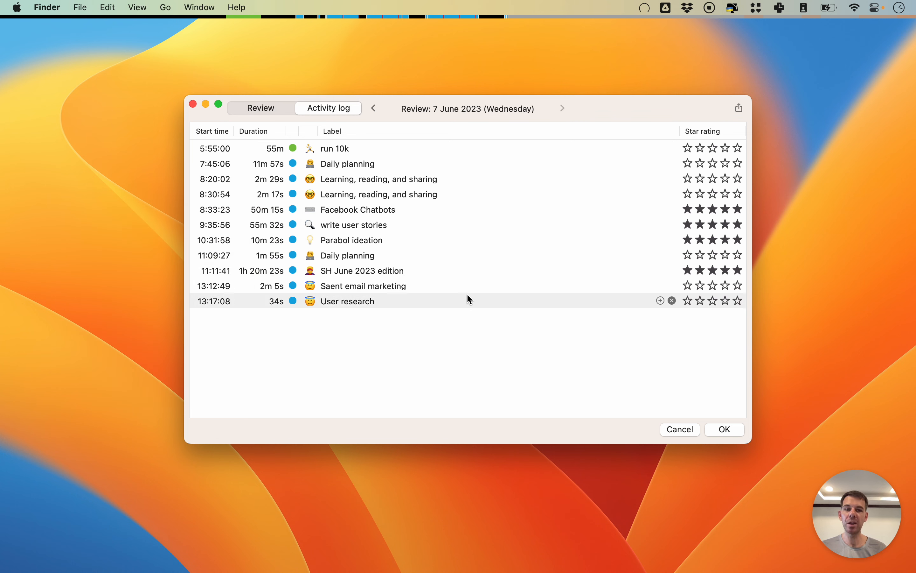
mouse_move(287, 308)
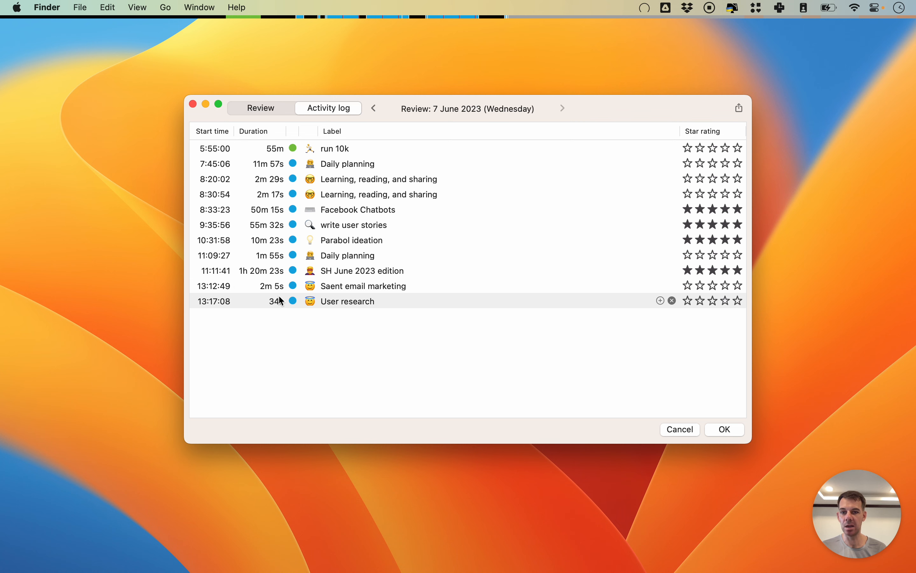
Step: Drag the 13:12:49 session's end time back to its start so its 2m 5s duration becomes 0s
click(270, 286)
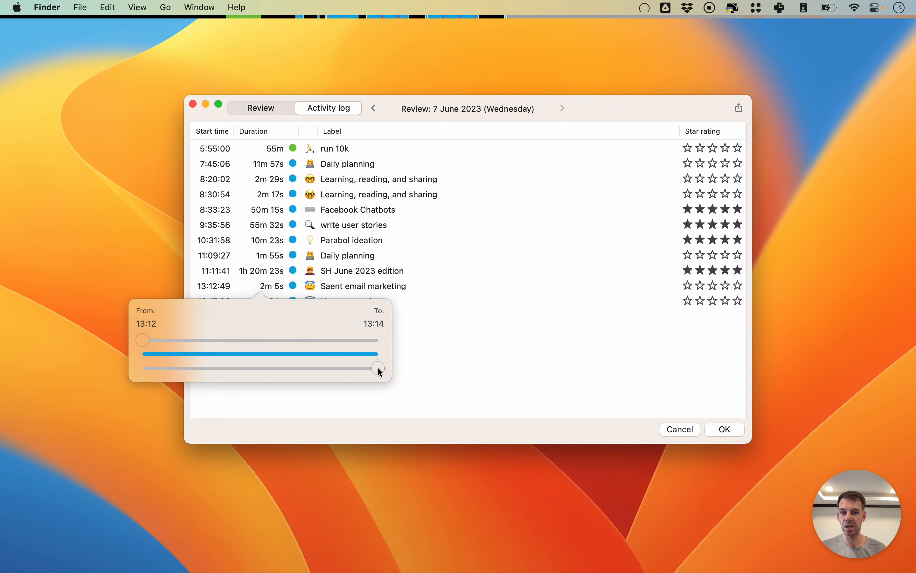
drag(378, 368, 142, 369)
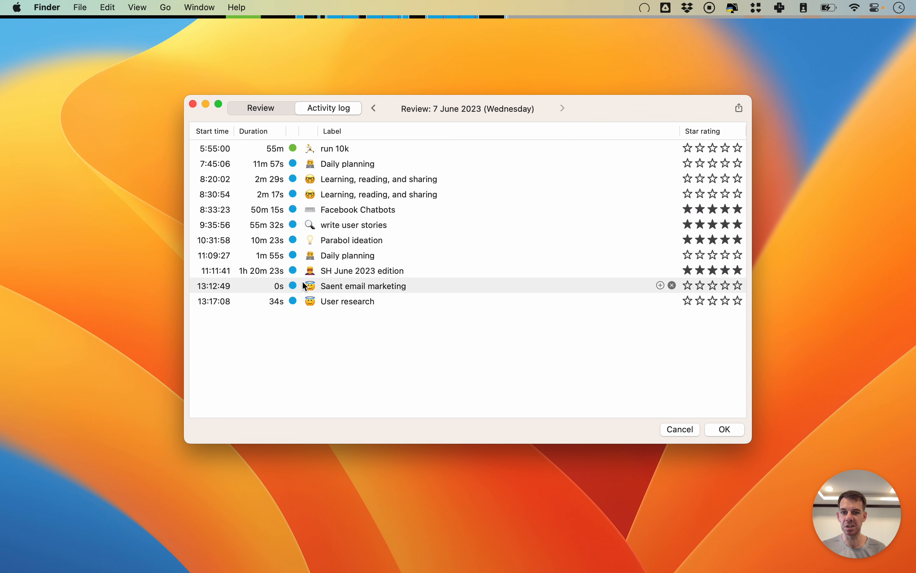
mouse_move(399, 279)
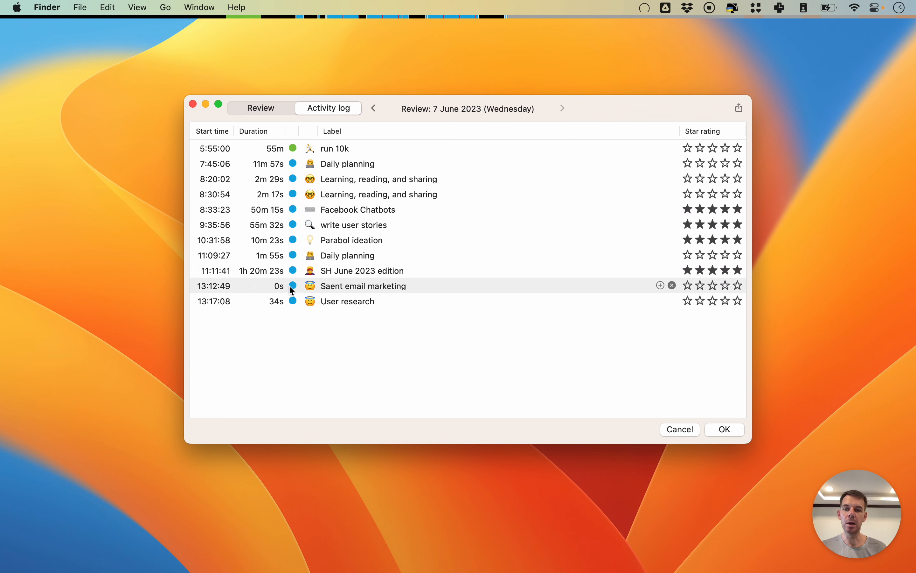
mouse_move(254, 348)
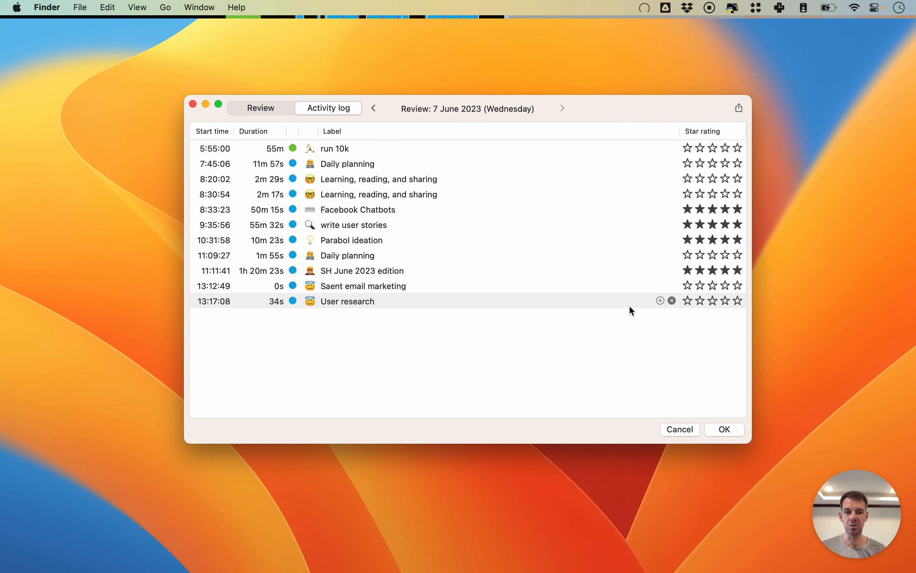
Step: Remove the 13:17:08 'User research' entry, then glance at the Add activity menu
click(672, 300)
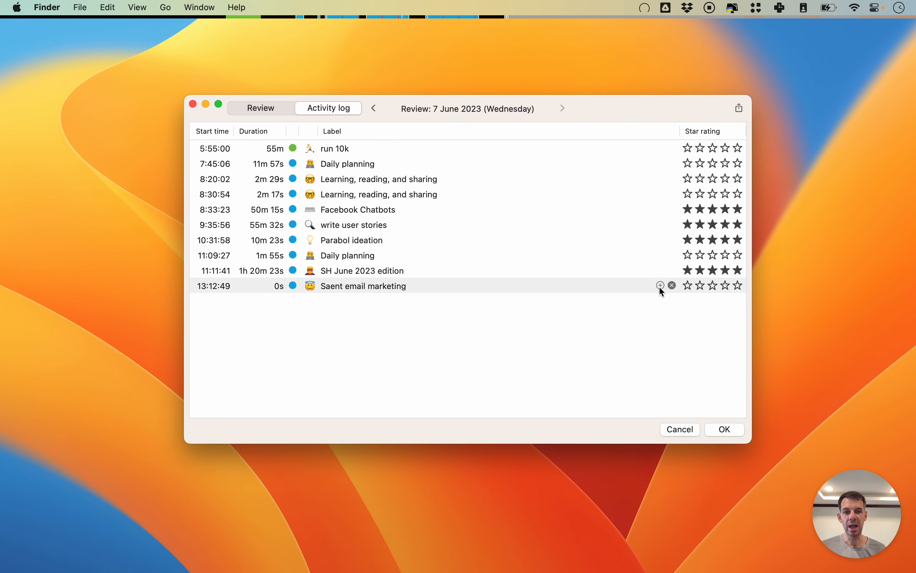
click(661, 286)
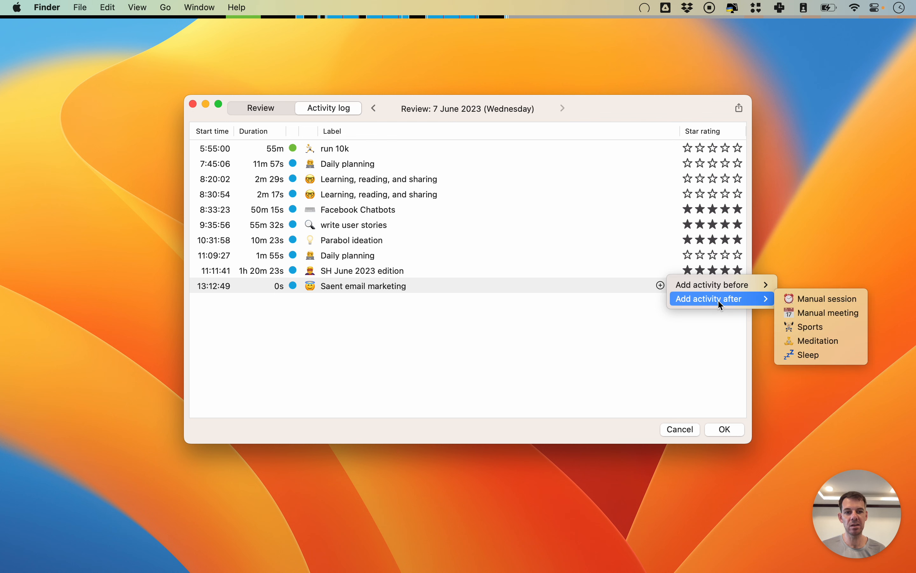
mouse_move(818, 340)
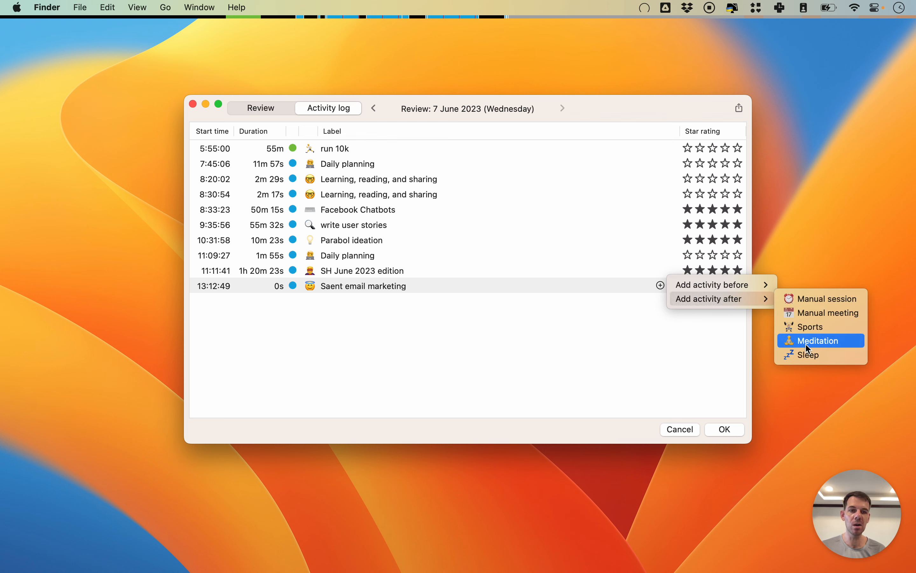
mouse_move(821, 312)
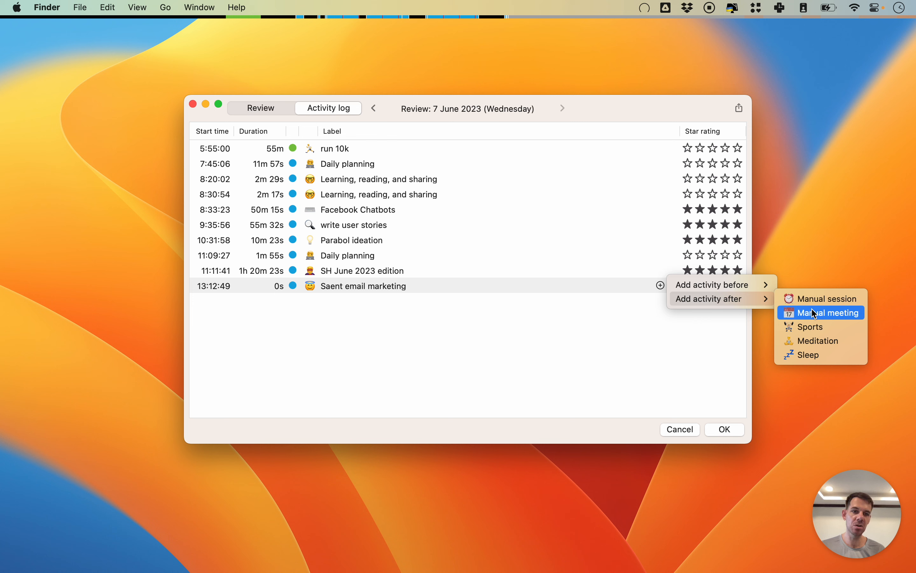
mouse_move(810, 327)
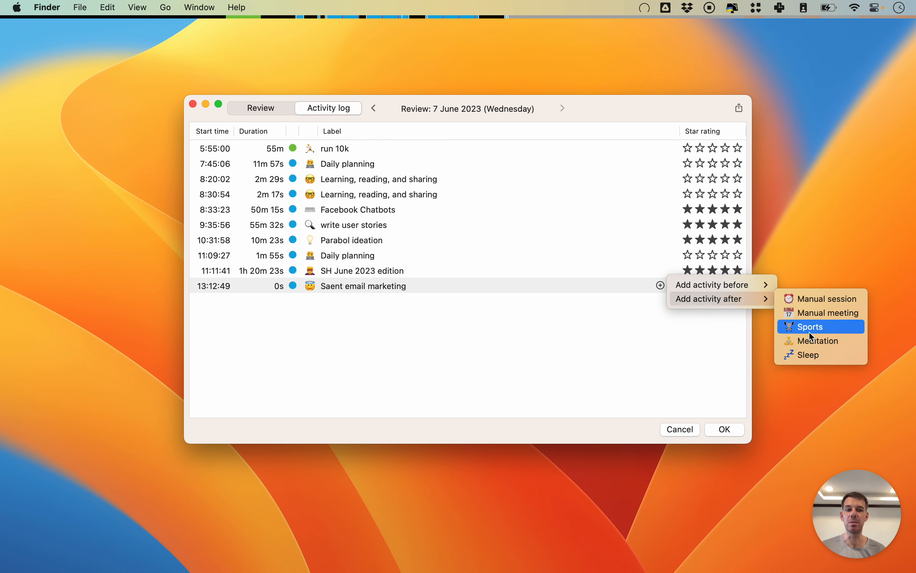
mouse_move(817, 335)
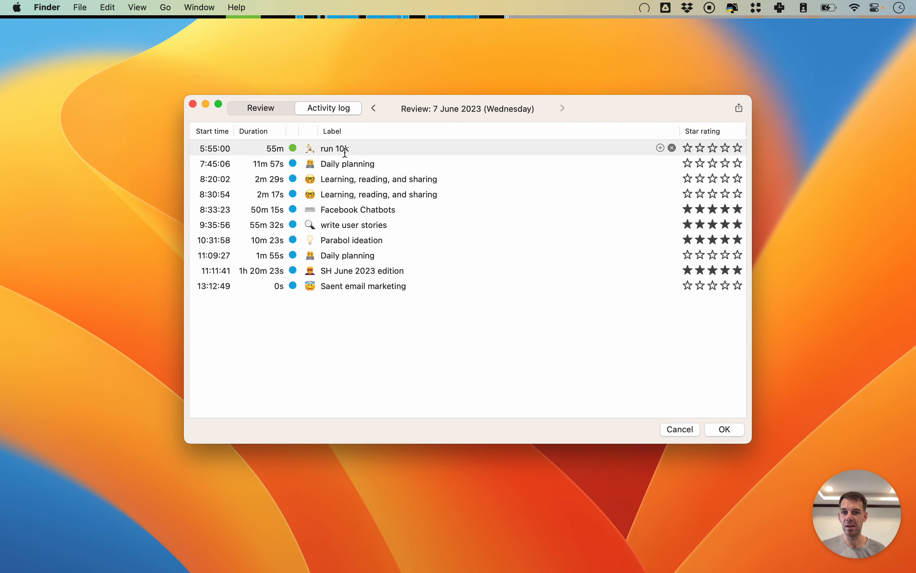
double_click(334, 148)
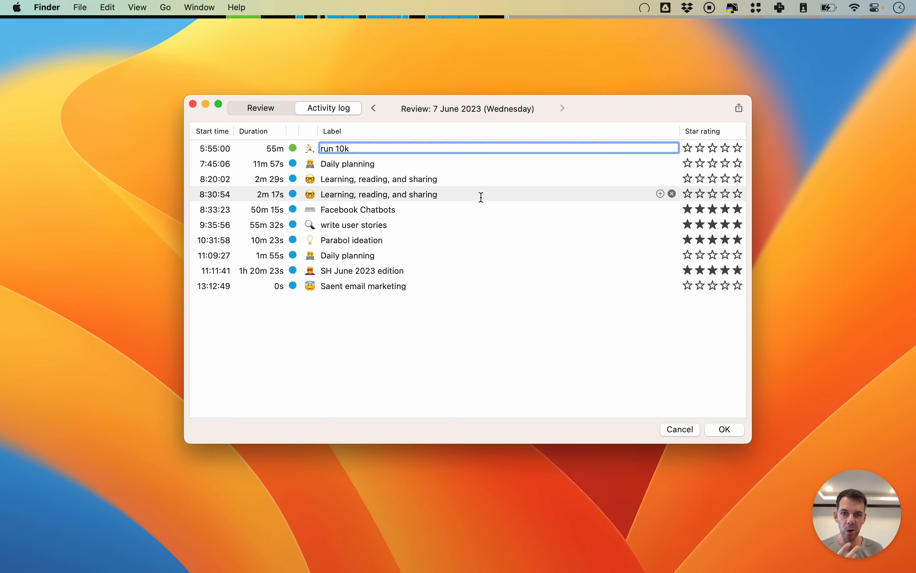
mouse_move(467, 227)
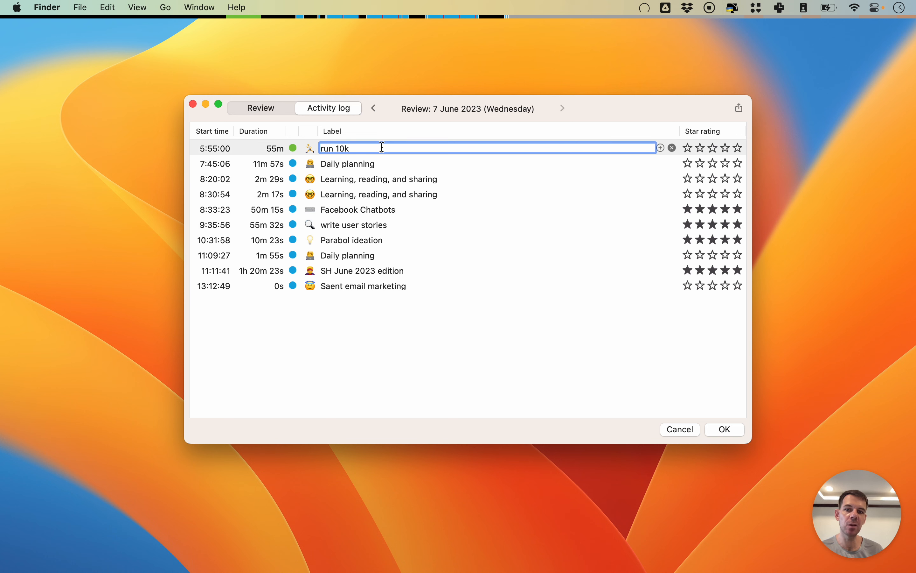
click(341, 392)
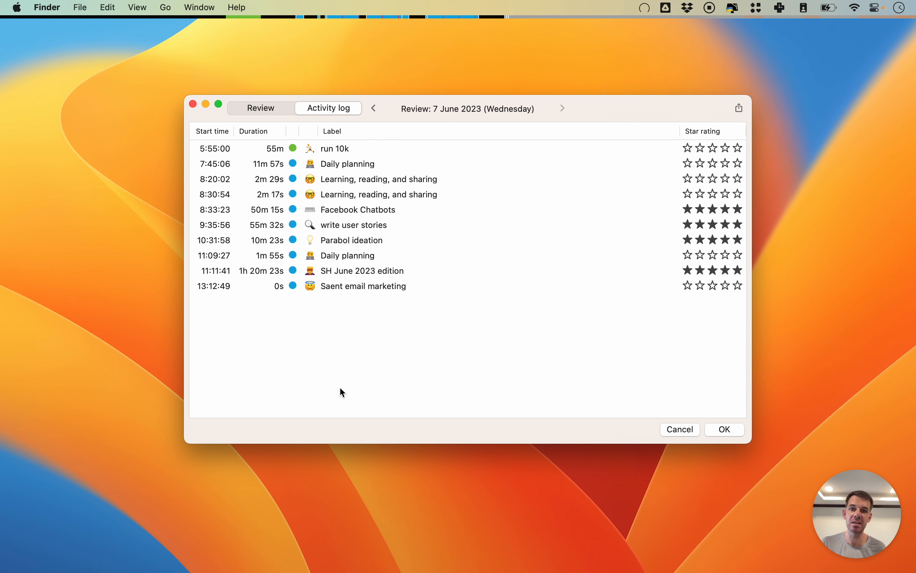
mouse_move(754, 65)
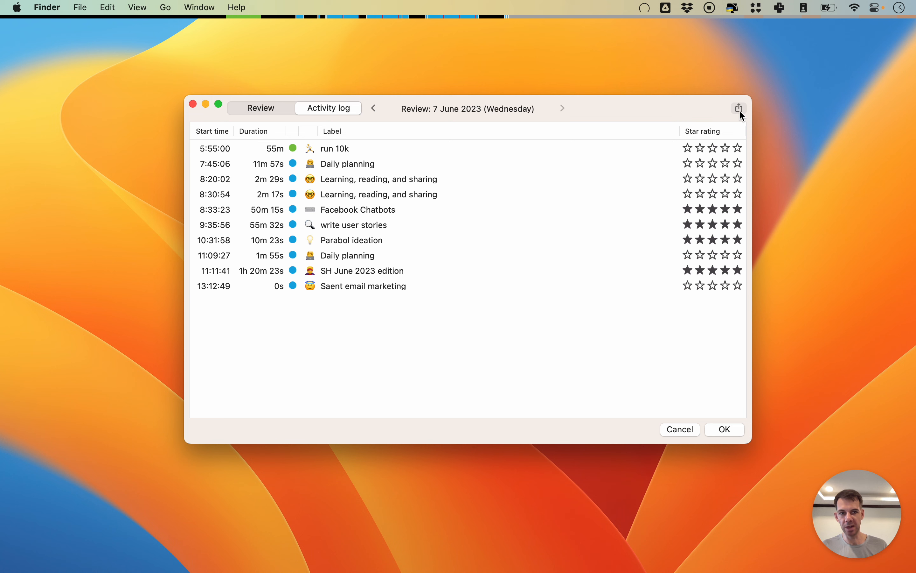
mouse_move(407, 421)
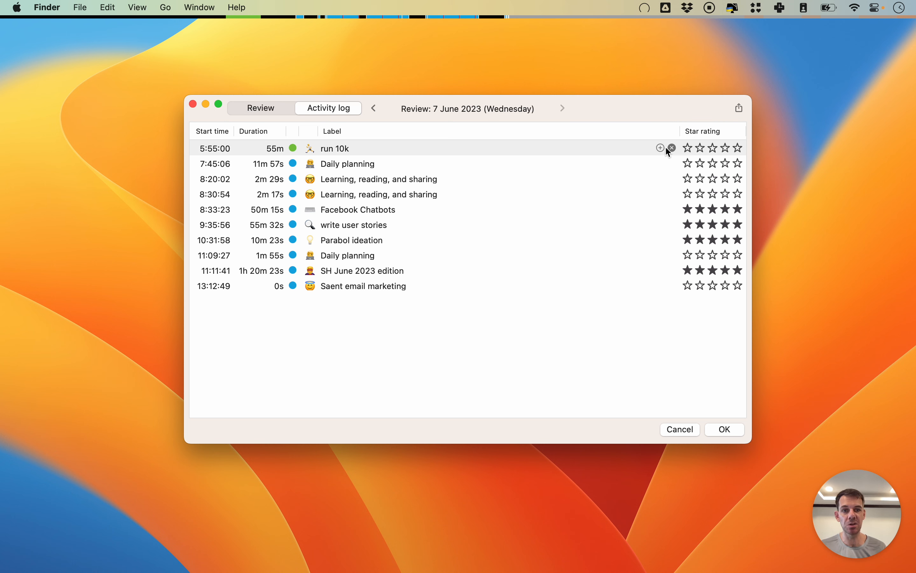
click(661, 147)
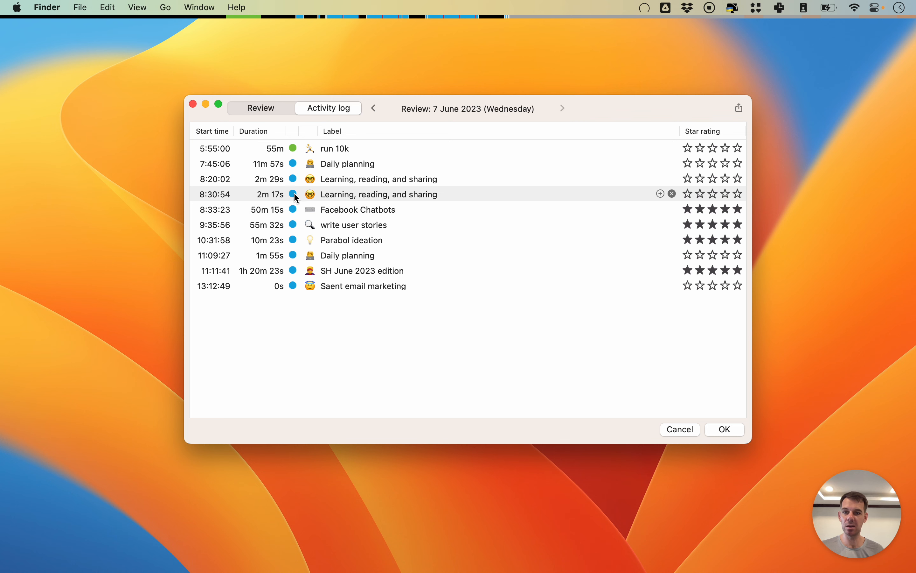
mouse_move(497, 203)
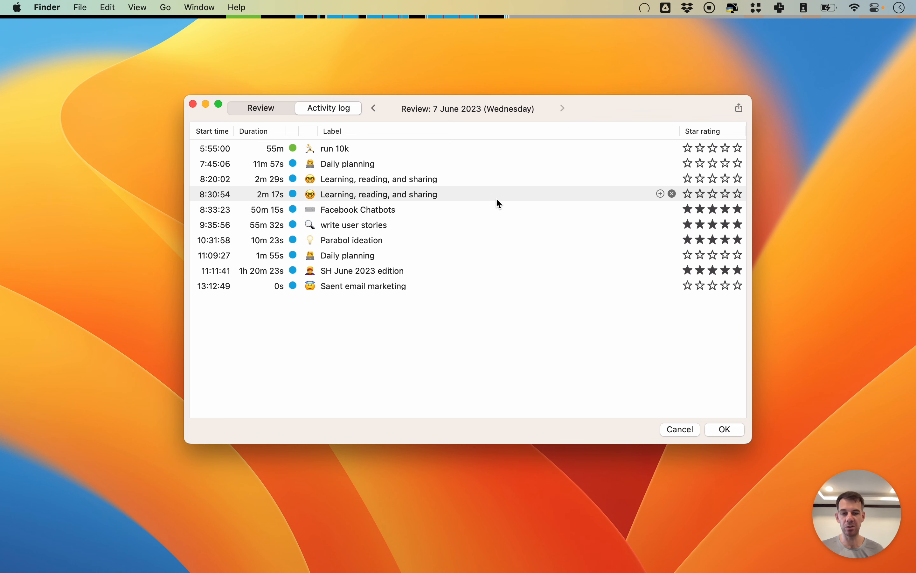
mouse_move(632, 318)
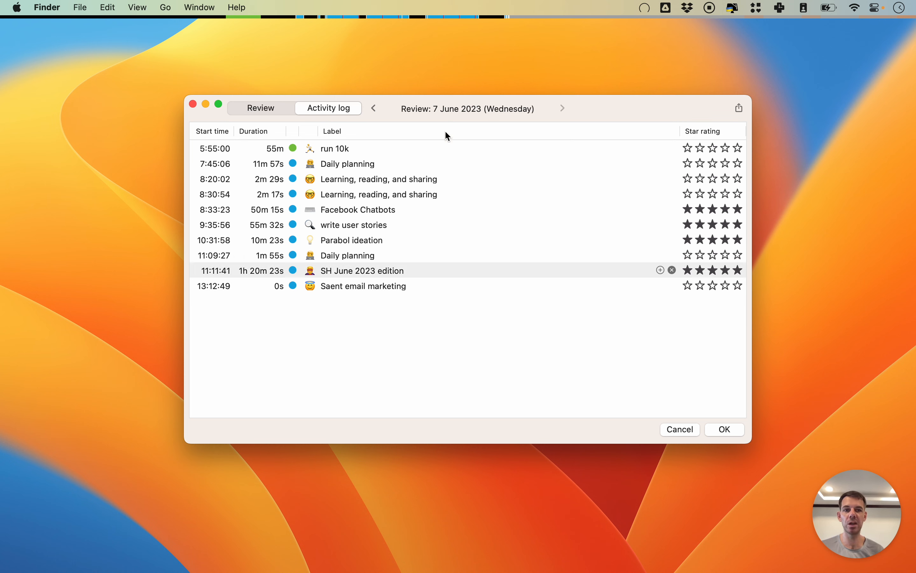
mouse_move(518, 178)
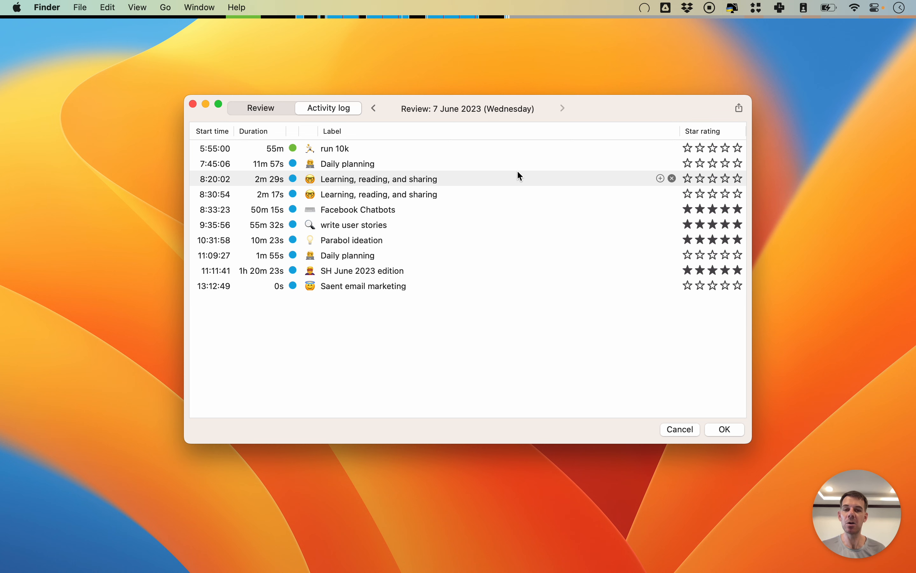